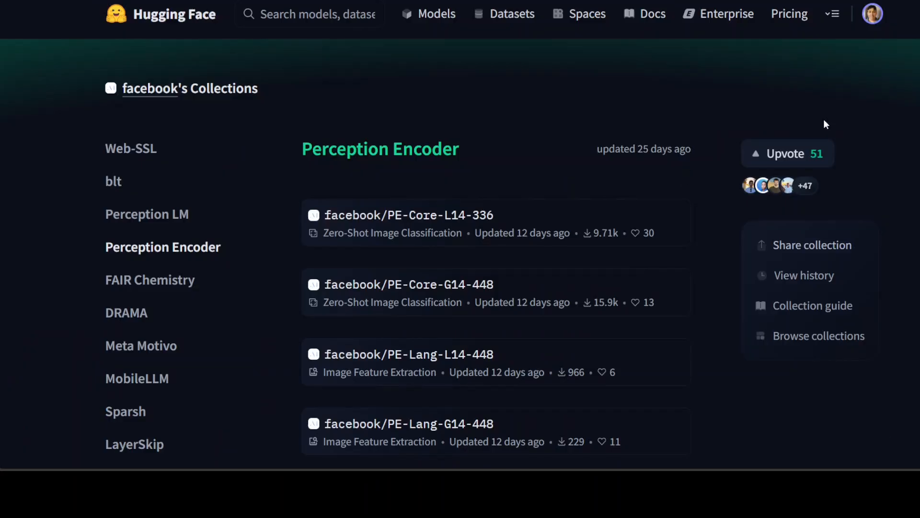
pyautogui.moveTo(665, 157)
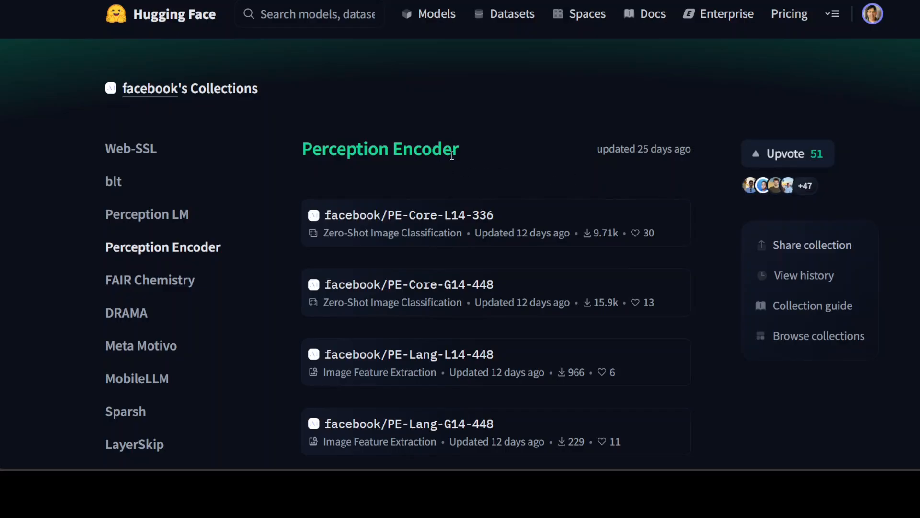
pyautogui.moveTo(825, 86)
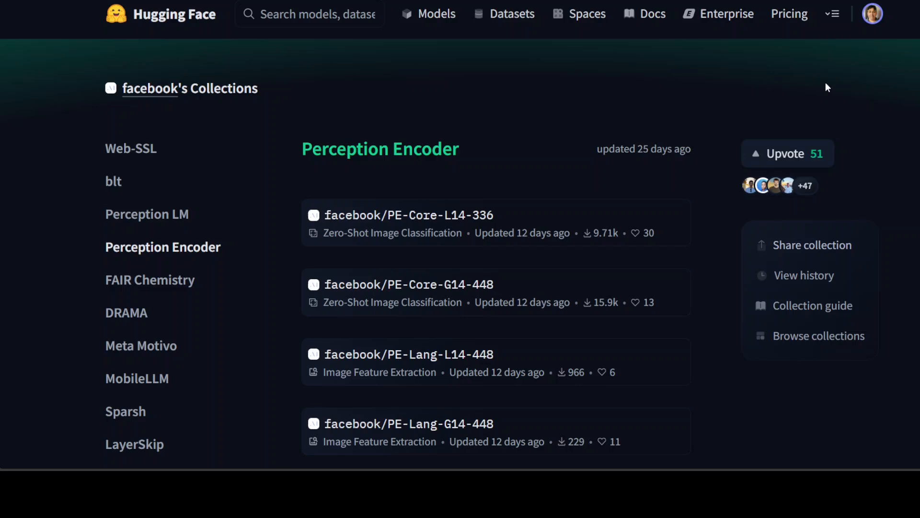
pyautogui.moveTo(679, 62)
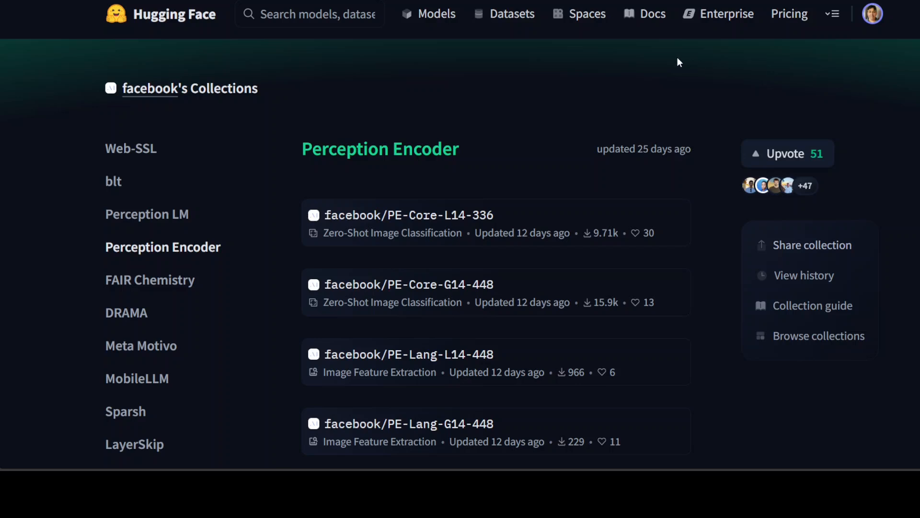
# Open the facebook/PE-Core-G14-448 model card from the Perception Encoder collection
pyautogui.click(409, 285)
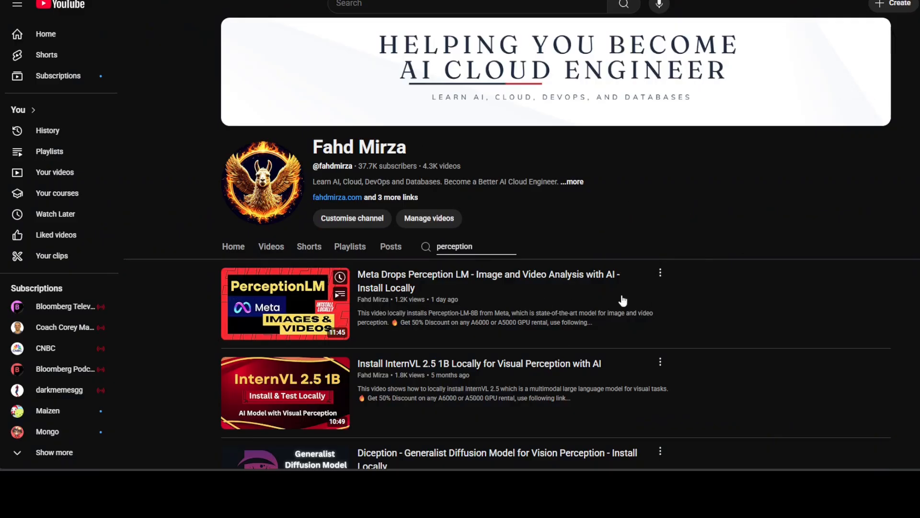
pyautogui.moveTo(696, 271)
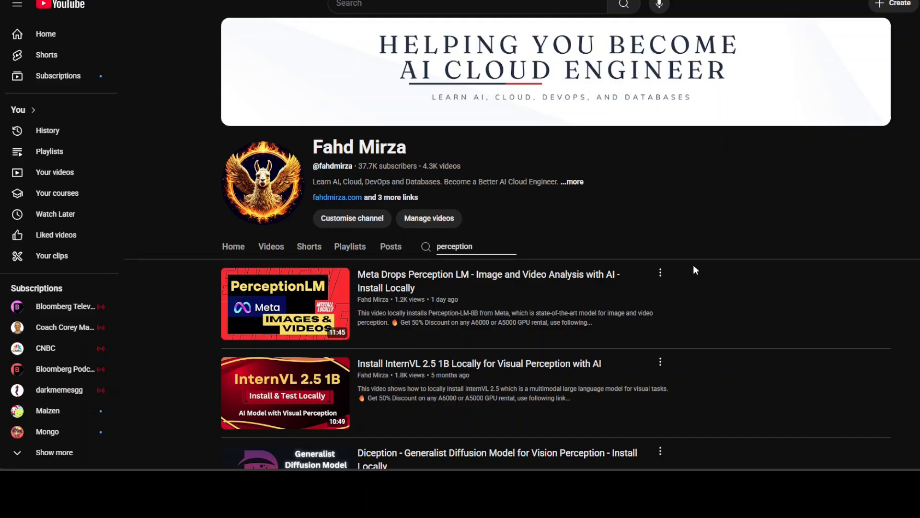
pyautogui.moveTo(738, 254)
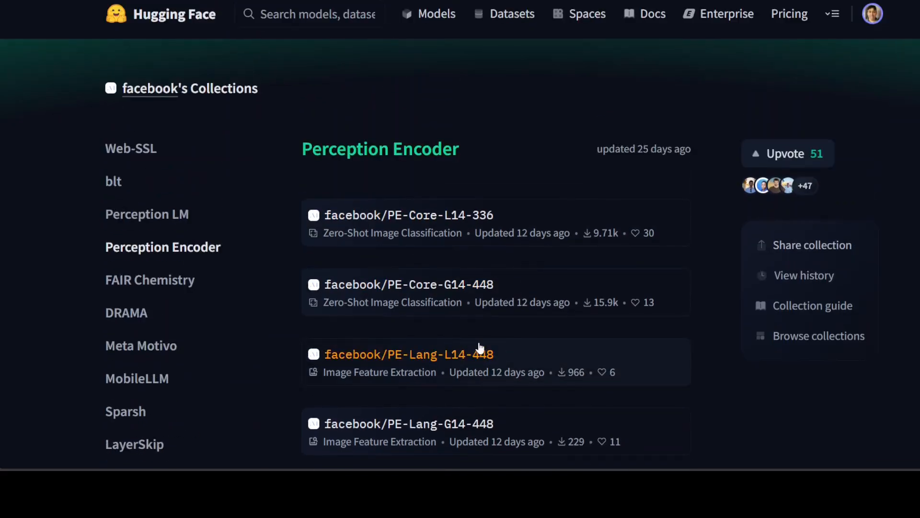
pyautogui.moveTo(472, 318)
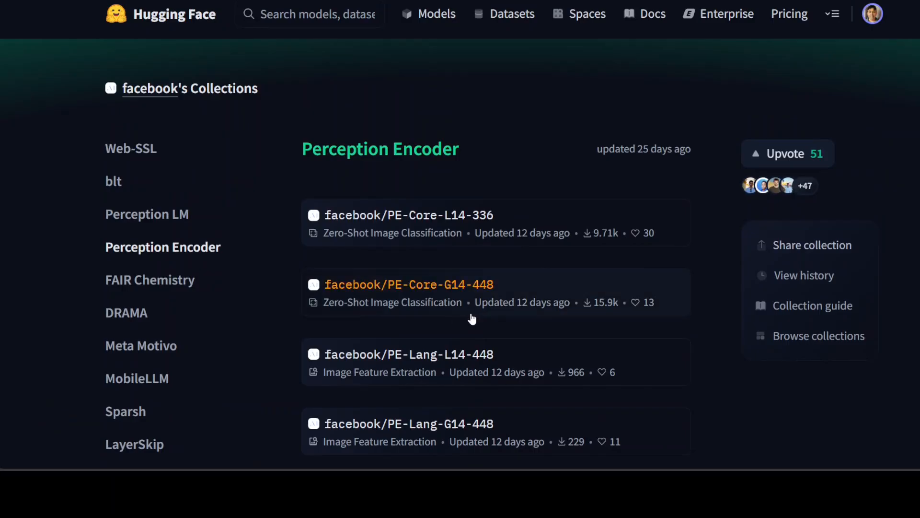
pyautogui.click(409, 284)
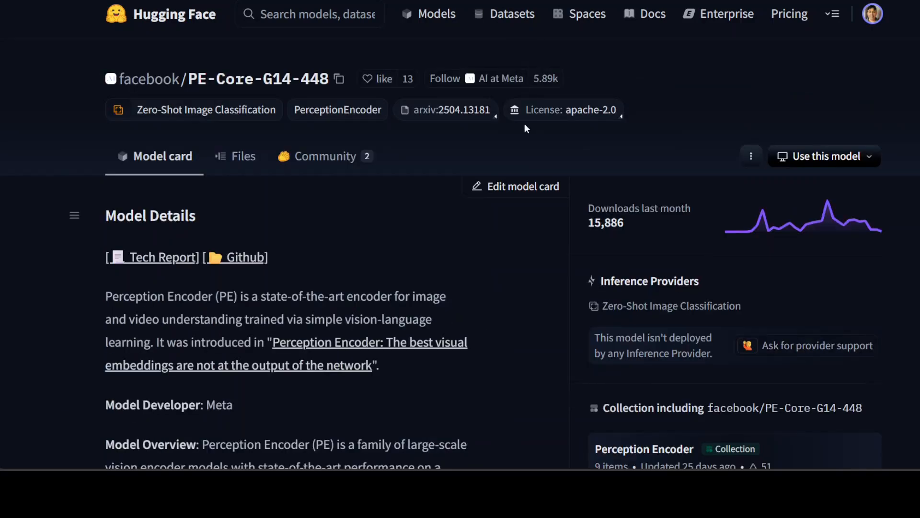
pyautogui.moveTo(497, 107)
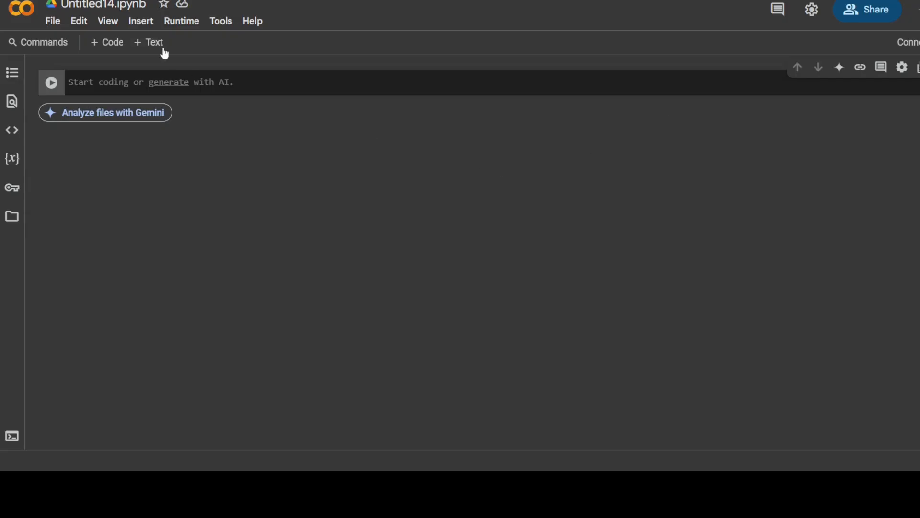
# Set the runtime's hardware accelerator to T4 GPU and save
pyautogui.click(182, 21)
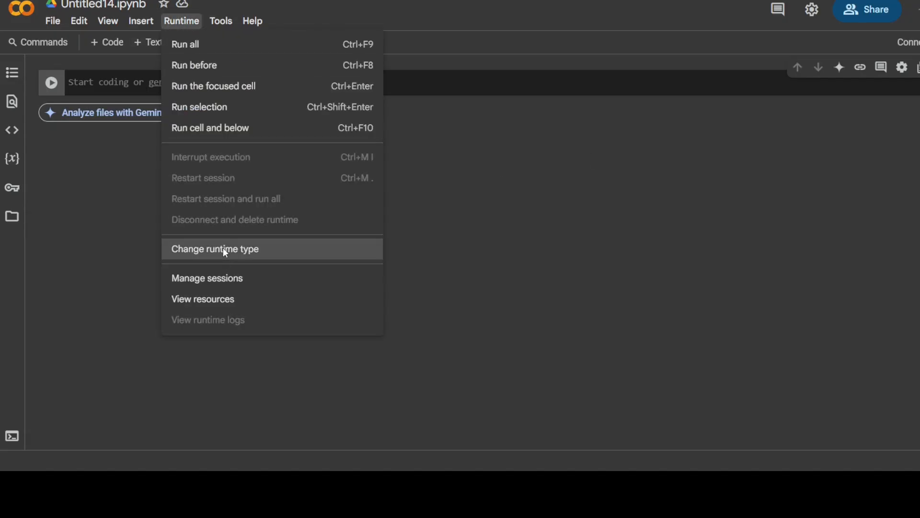
pyautogui.click(223, 248)
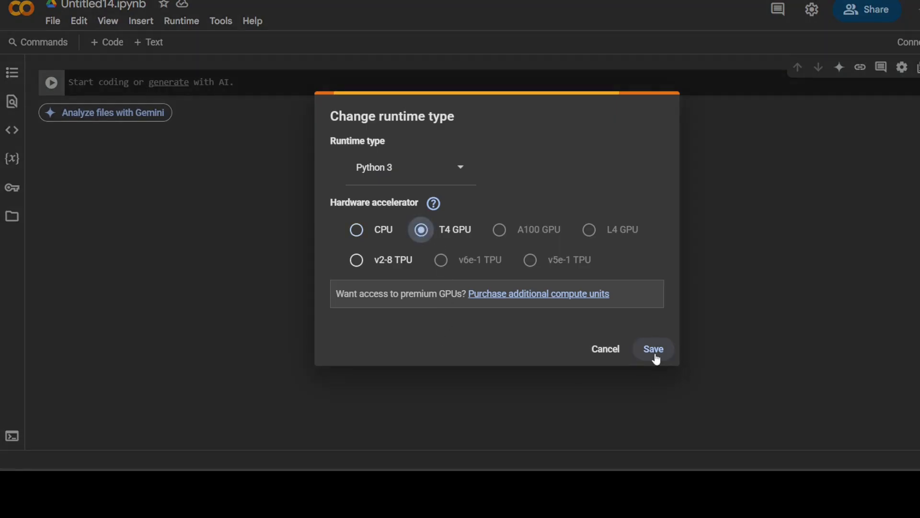
pyautogui.click(654, 349)
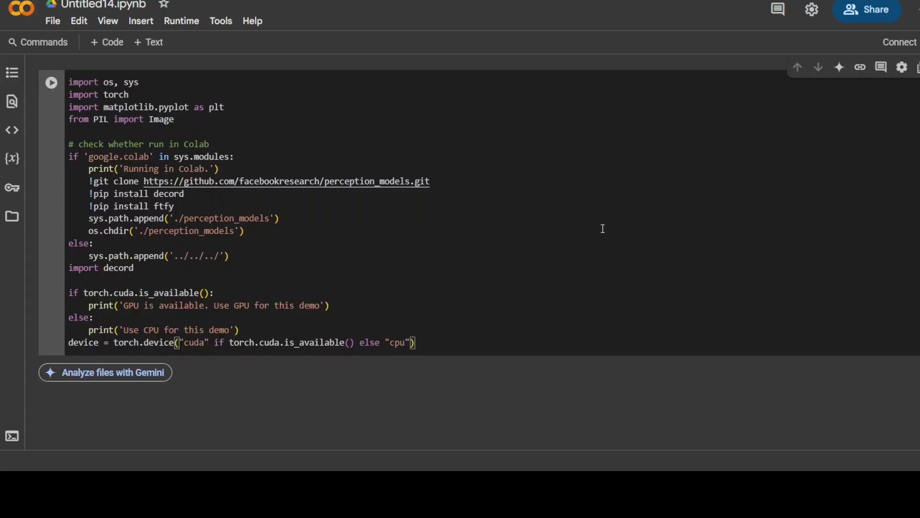
pyautogui.moveTo(501, 263)
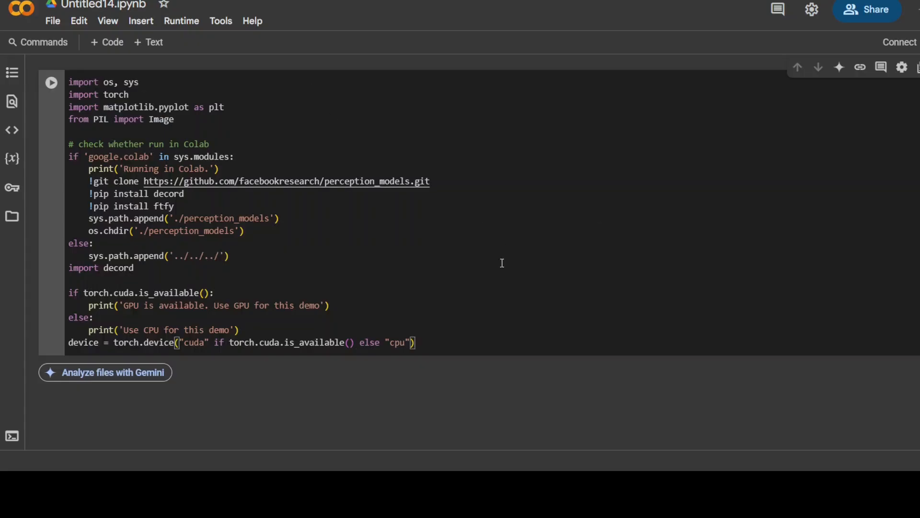
pyautogui.moveTo(385, 199)
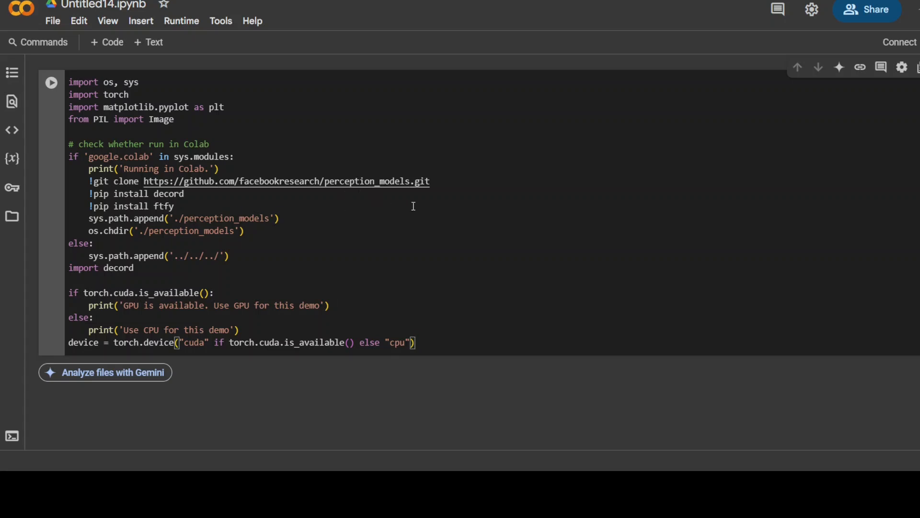
pyautogui.moveTo(49, 95)
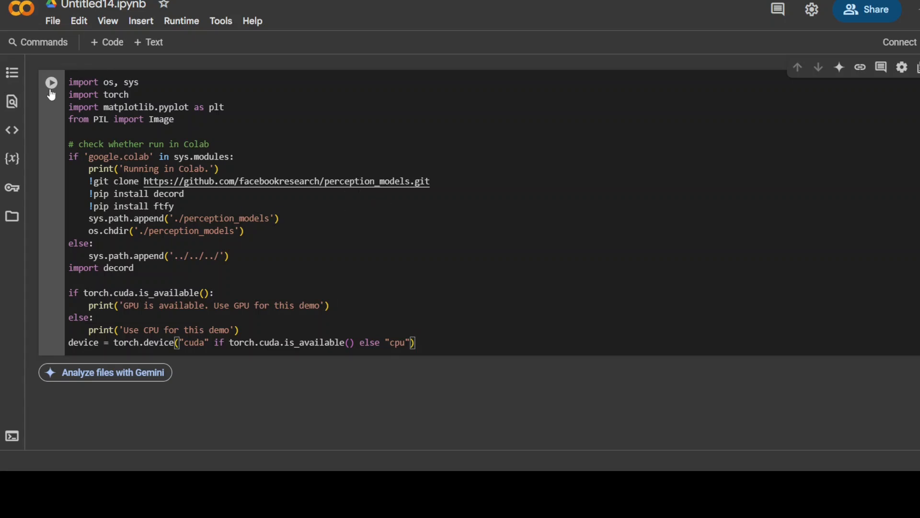
# Run the setup cell to clone perception_models and install decord on the T4 GPU
pyautogui.click(51, 83)
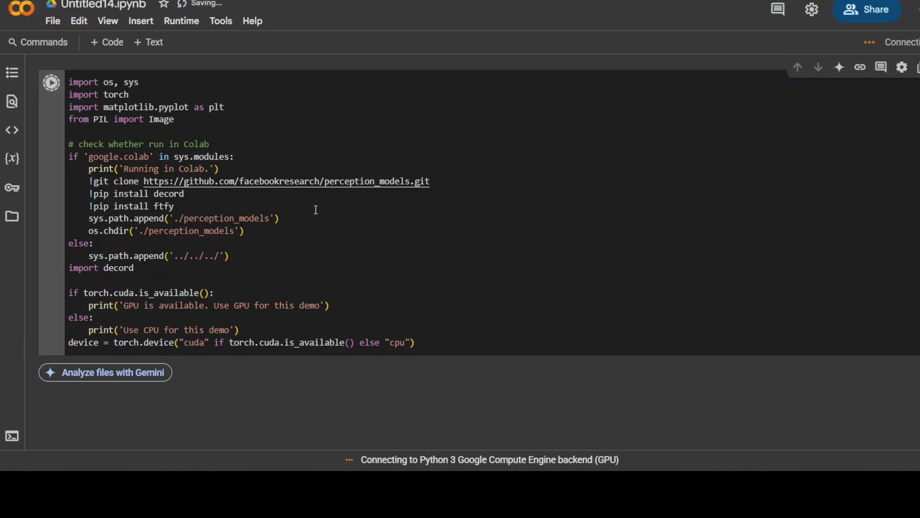
pyautogui.moveTo(365, 382)
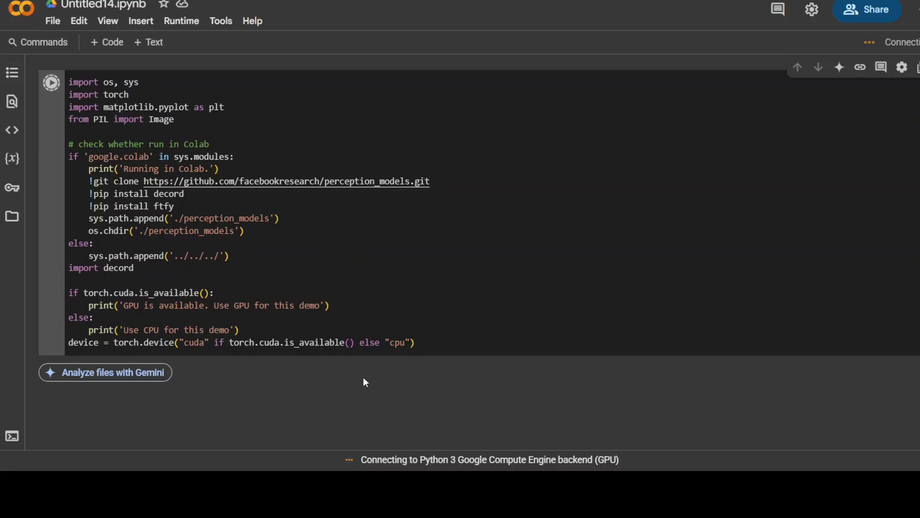
pyautogui.scroll(-3)
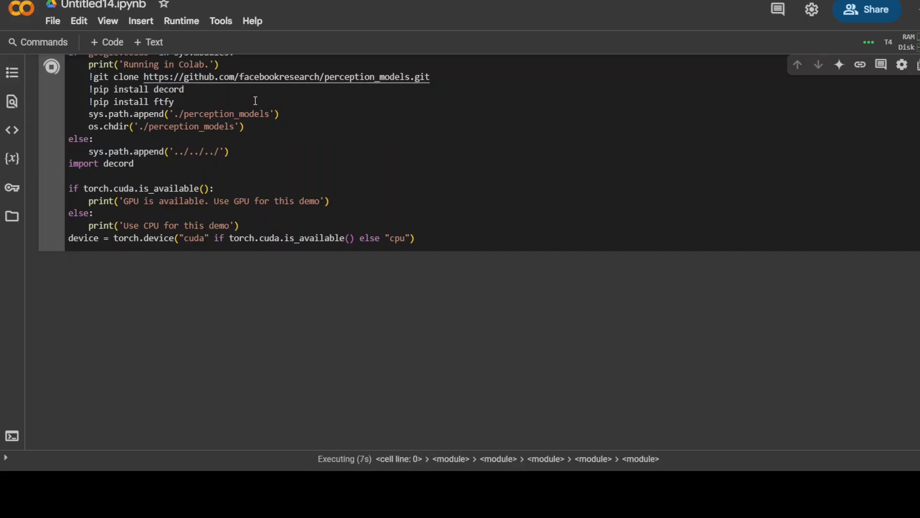
pyautogui.moveTo(407, 59)
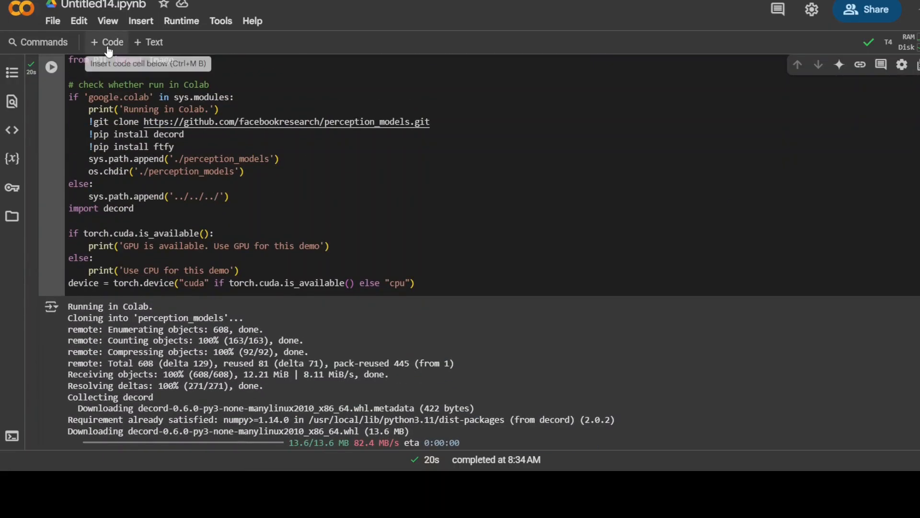
# Add a cell importing core.vision_encoder.pe and loading PE-Core-G14-448 with preprocess and tokenizer
pyautogui.scroll(-3)
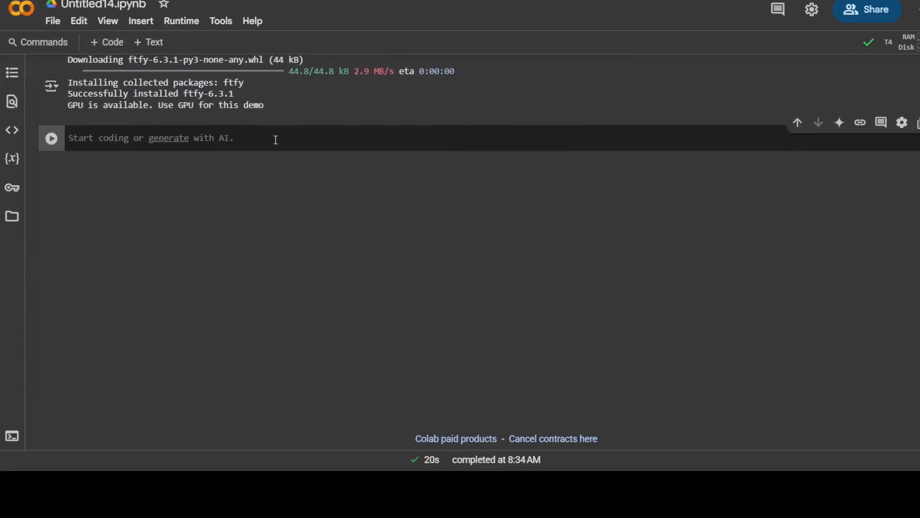
pyautogui.write('import core.vision_encoder.pe as pe')
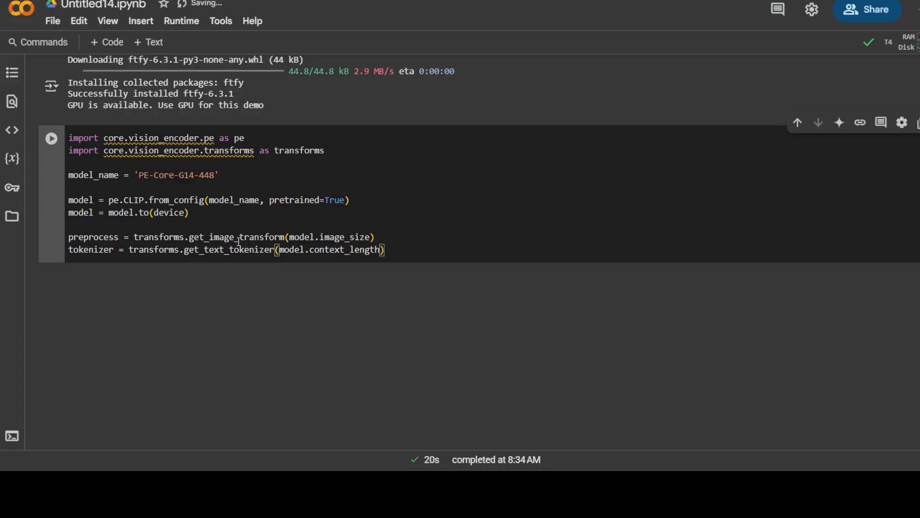
pyautogui.click(51, 139)
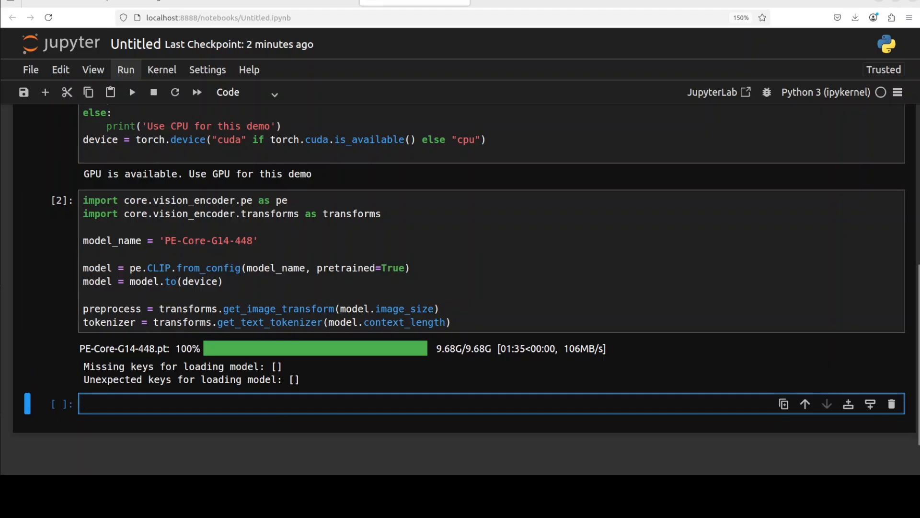
# Scroll to the model-load output confirming weights loaded with no missing keys
pyautogui.scroll(-3)
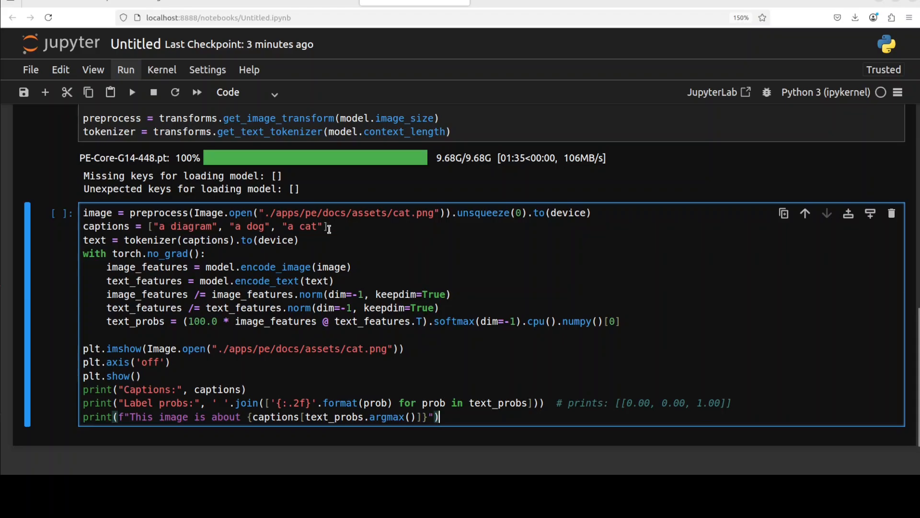
pyautogui.moveTo(370, 246)
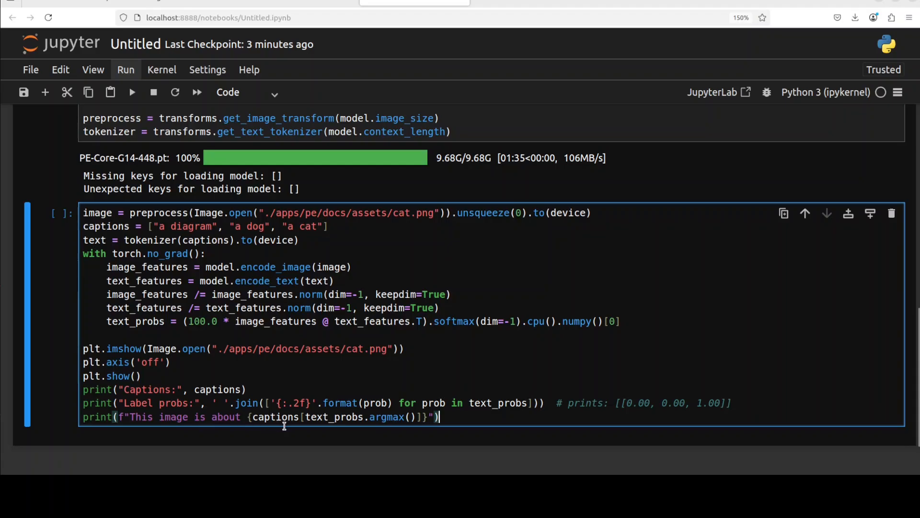
pyautogui.moveTo(475, 417)
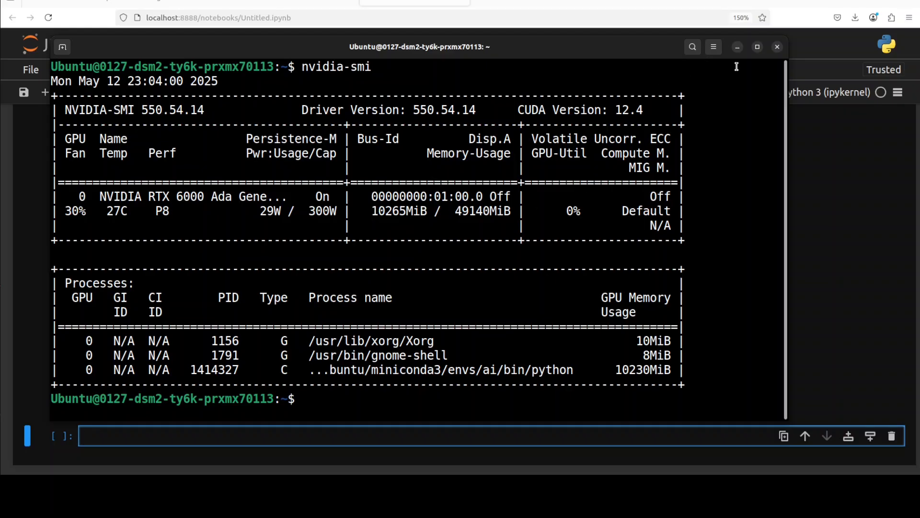
pyautogui.moveTo(355, 230)
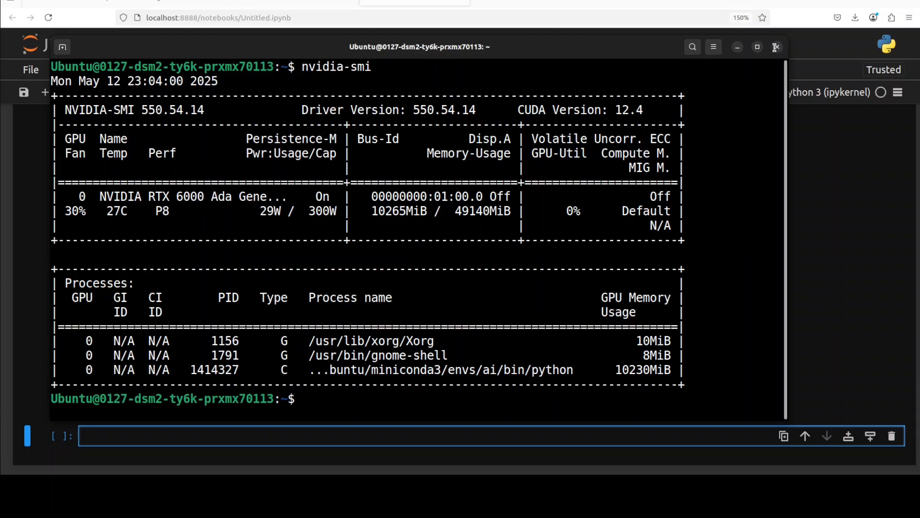
# Return to JupyterLab after checking 10265MiB of 49140MiB GPU memory with nvidia-smi
pyautogui.click(775, 46)
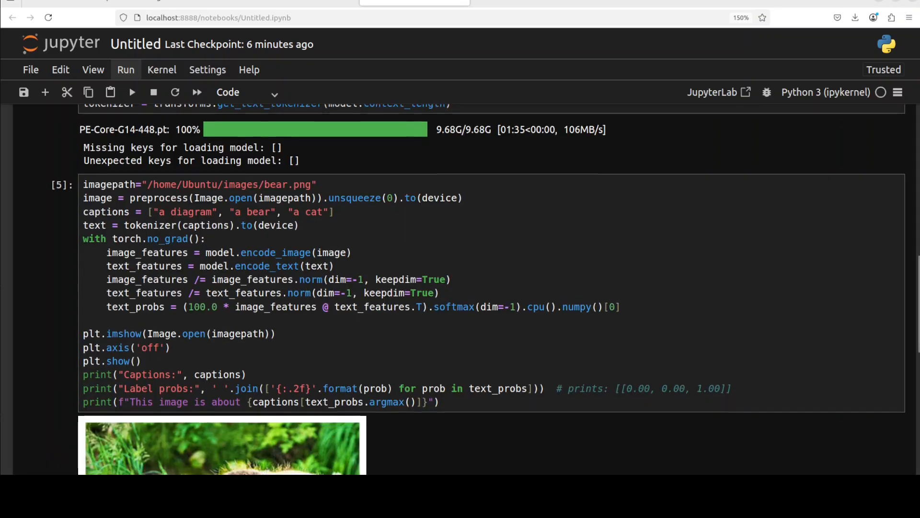
# Scroll to the bear.png classification result against 'a diagram', 'a bear', 'a cat'
pyautogui.scroll(-3)
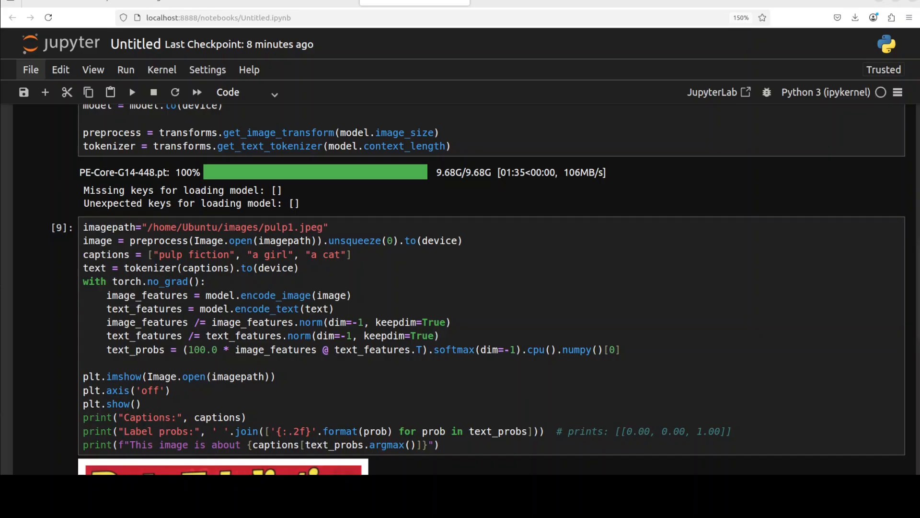
# Scroll through the pulp1.jpeg result reading probabilities 1.00, 0.00, 0.00 for pulp fiction
pyautogui.scroll(-3)
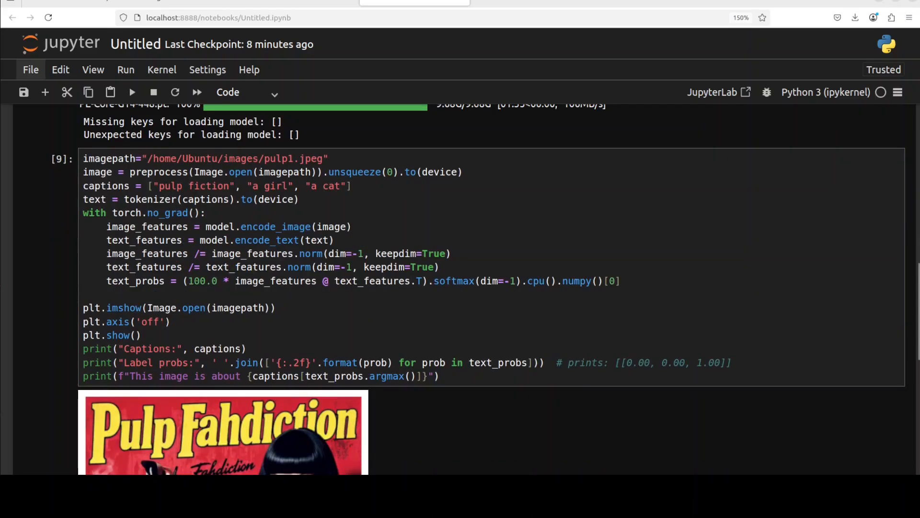
pyautogui.scroll(-3)
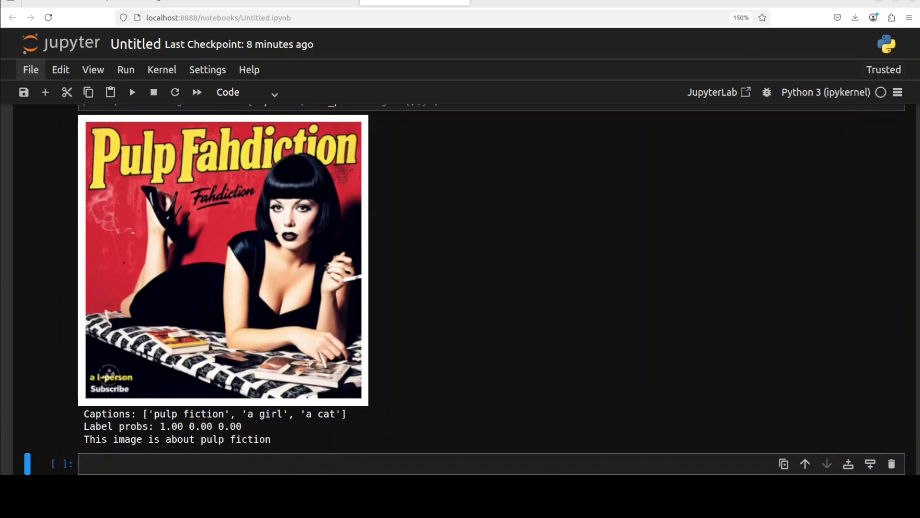
pyautogui.scroll(-3)
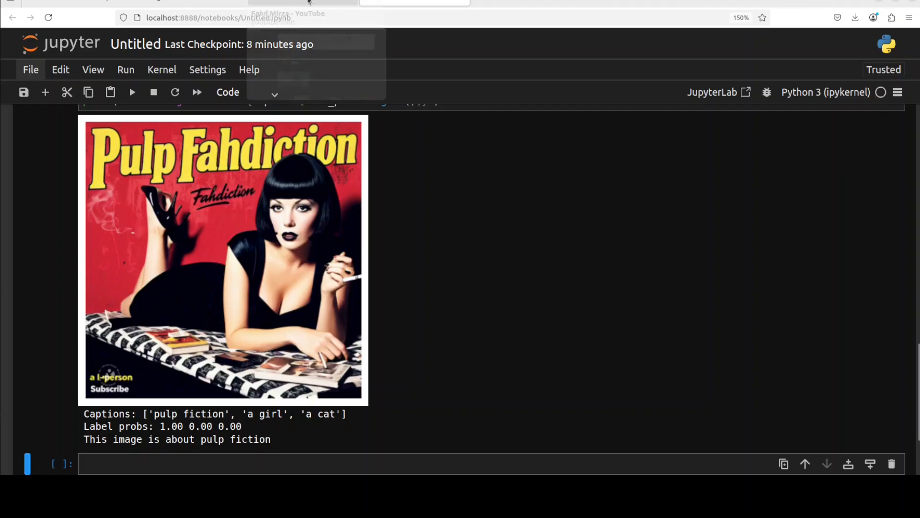
# Switch to the YouTube channel page and scroll to its Videos row
pyautogui.click(300, 4)
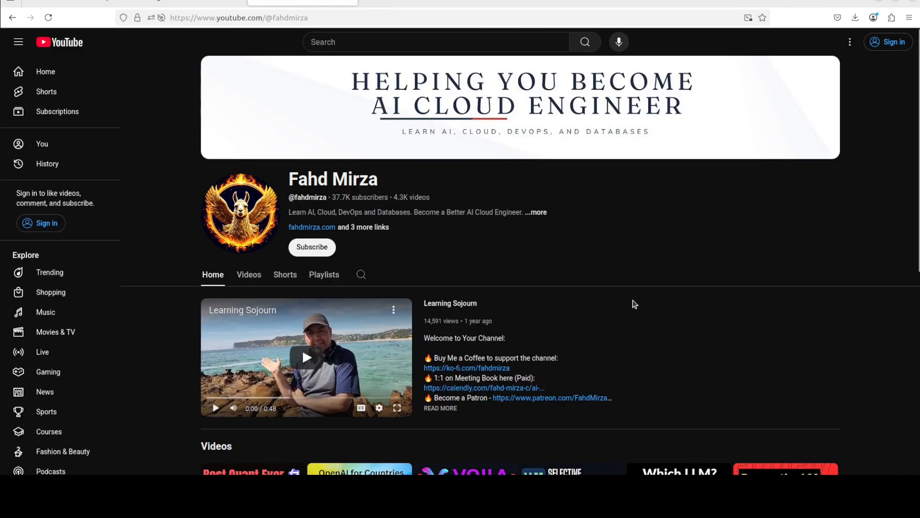
pyautogui.moveTo(718, 292)
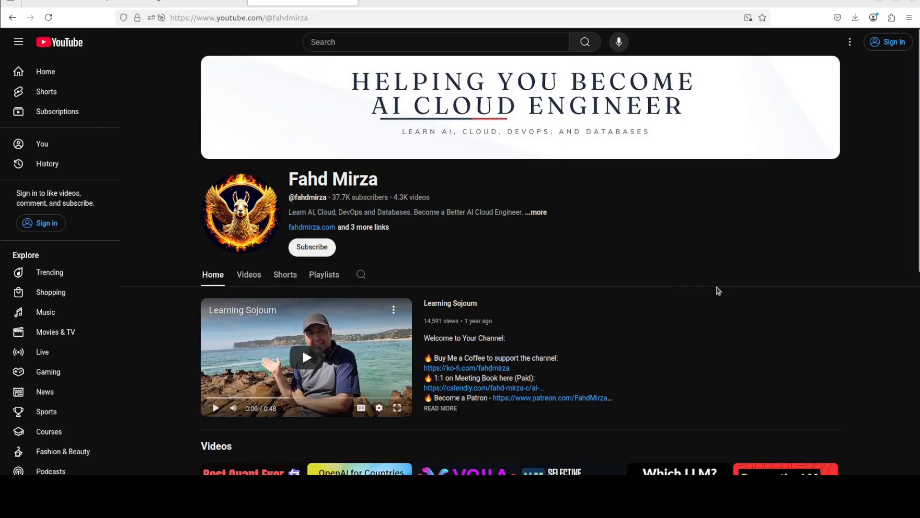
pyautogui.scroll(-3)
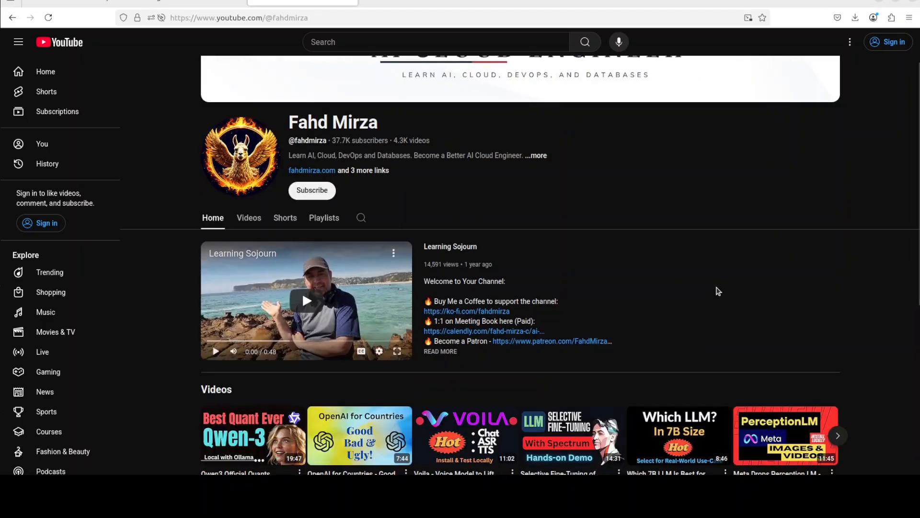